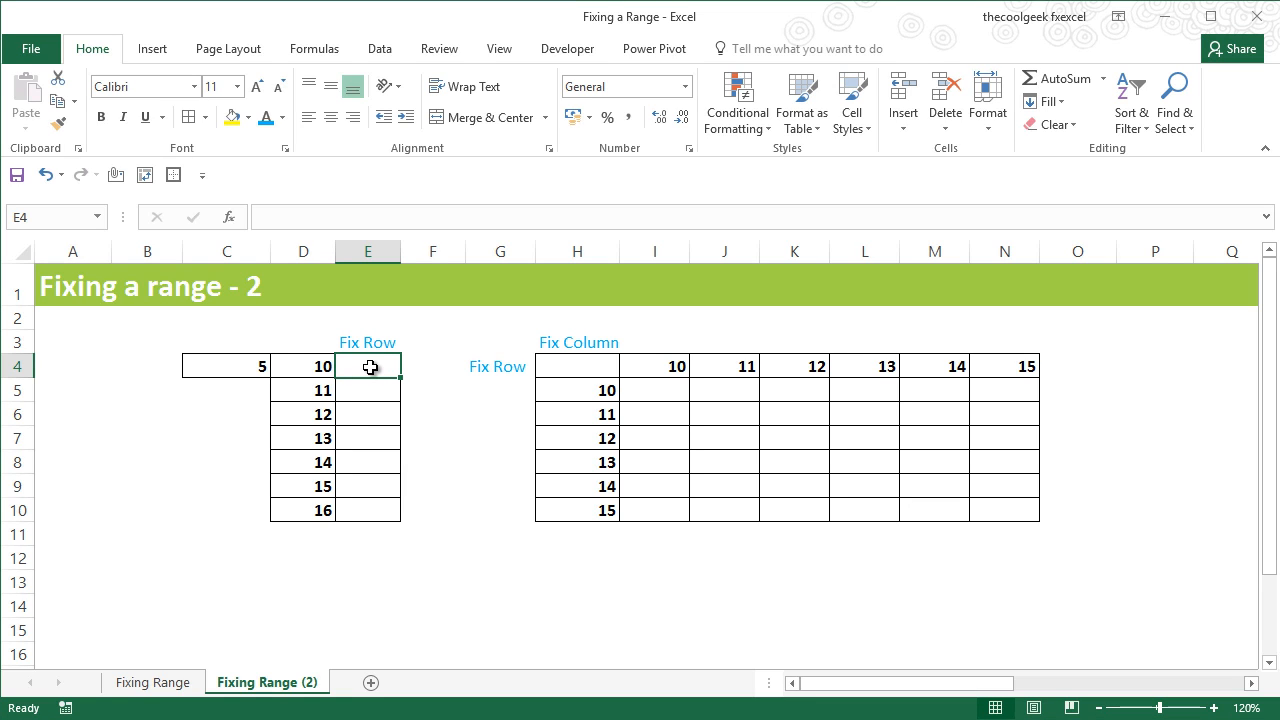
mouse_move(408, 459)
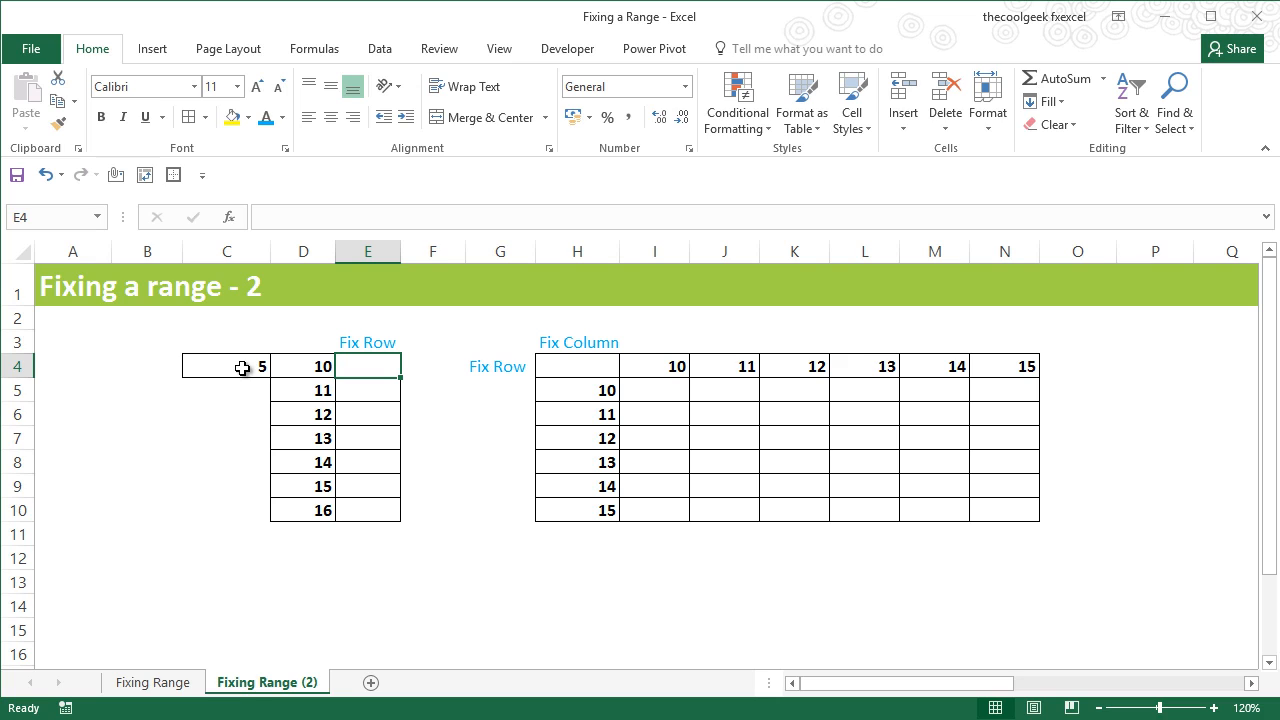
- Enter =C$4*D4 in E4, fixing row 4 of the C4 value, so it shows 50
click(225, 365)
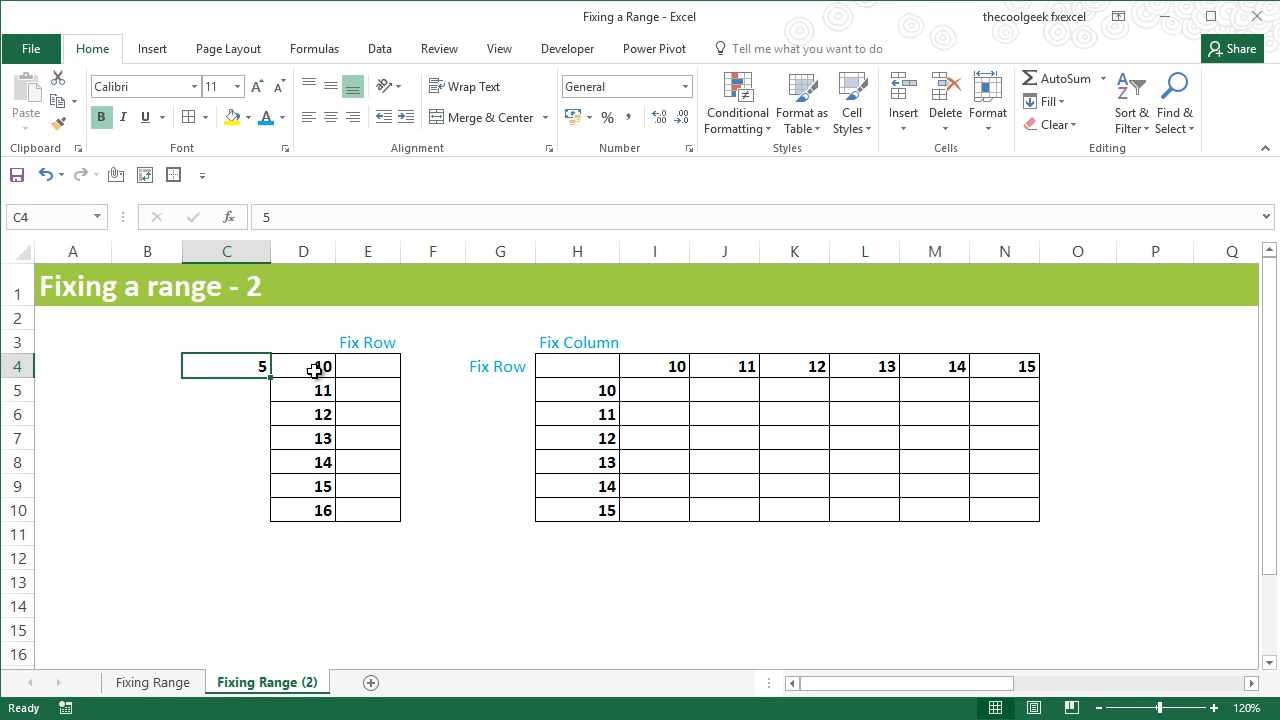
mouse_move(317, 366)
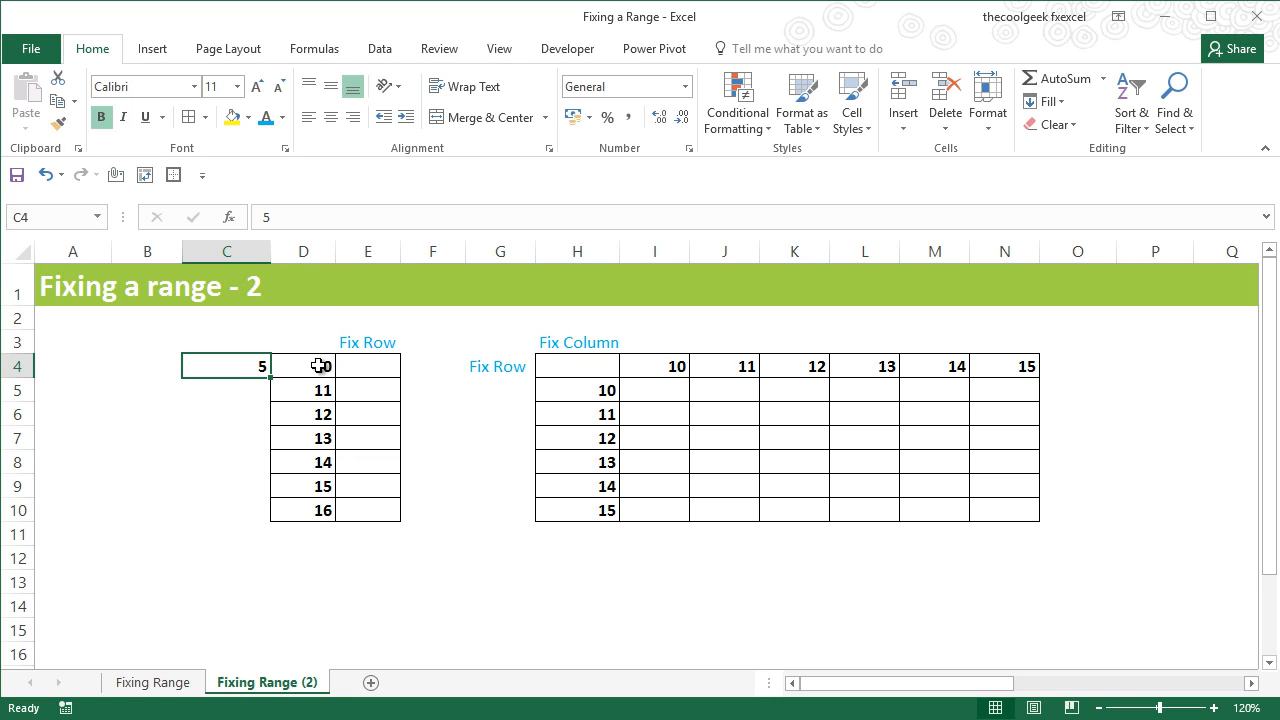
click(368, 365)
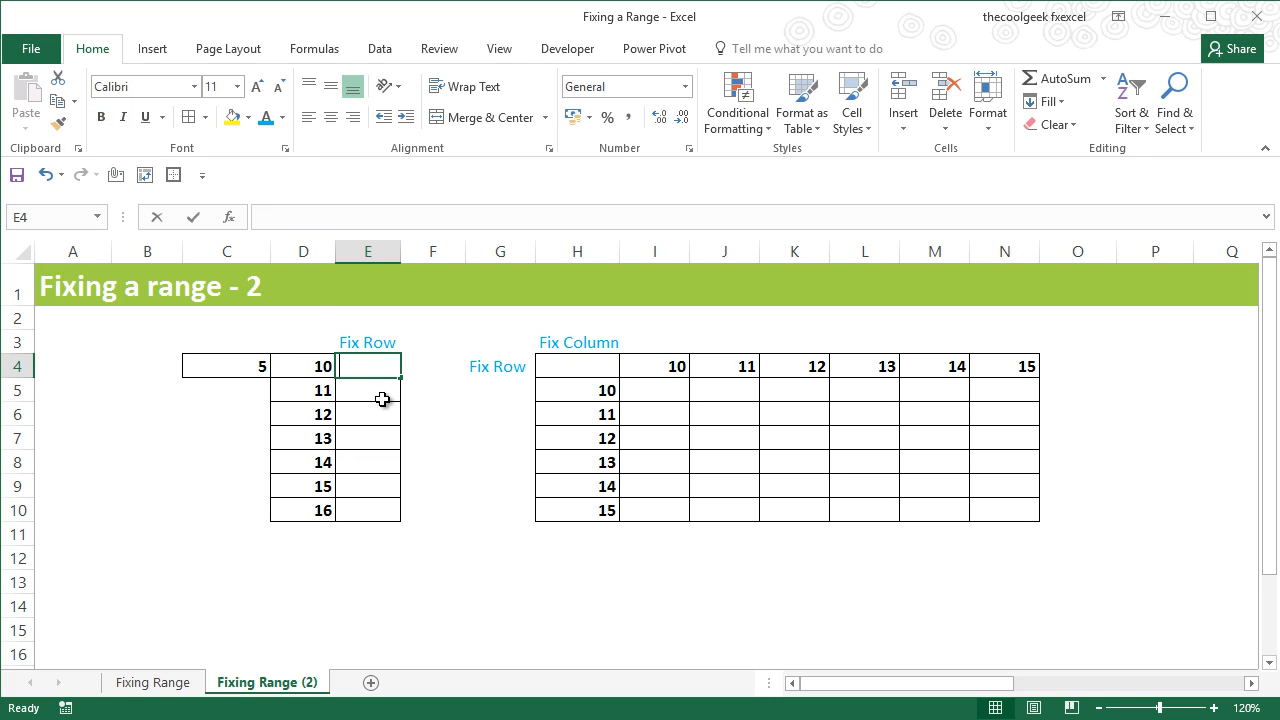
text(=D4)
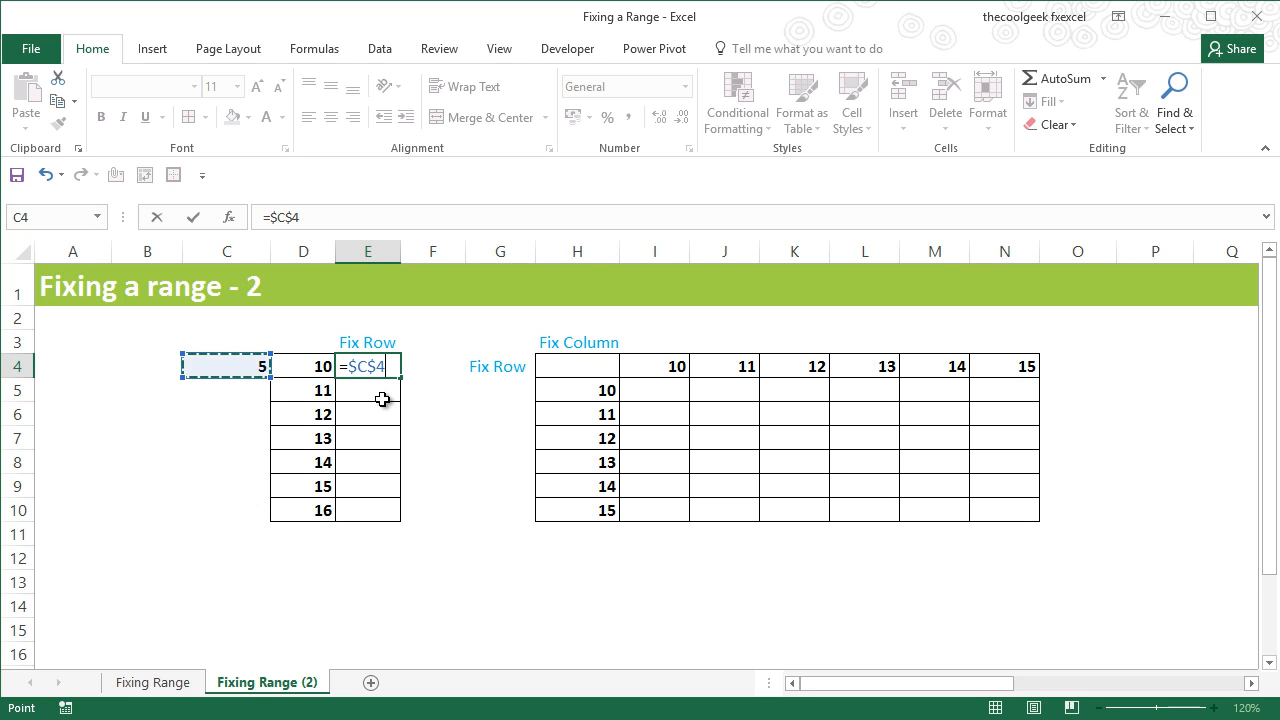
key(F4)
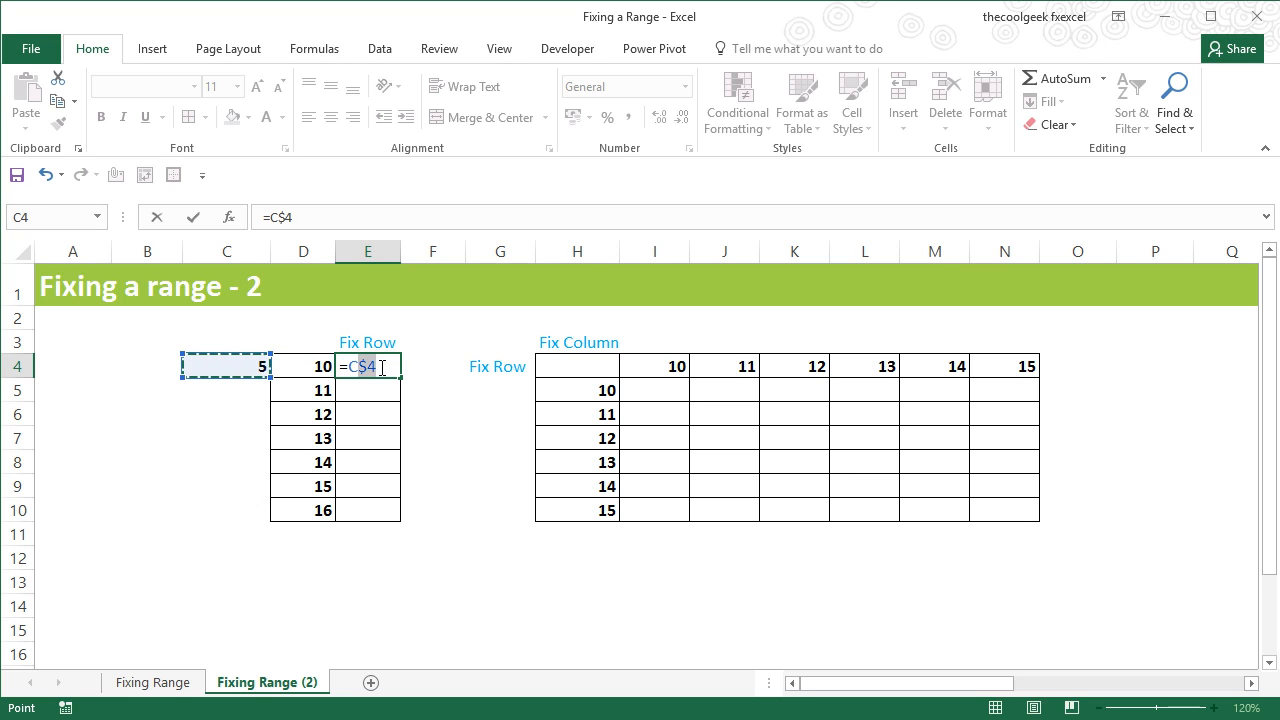
click(365, 366)
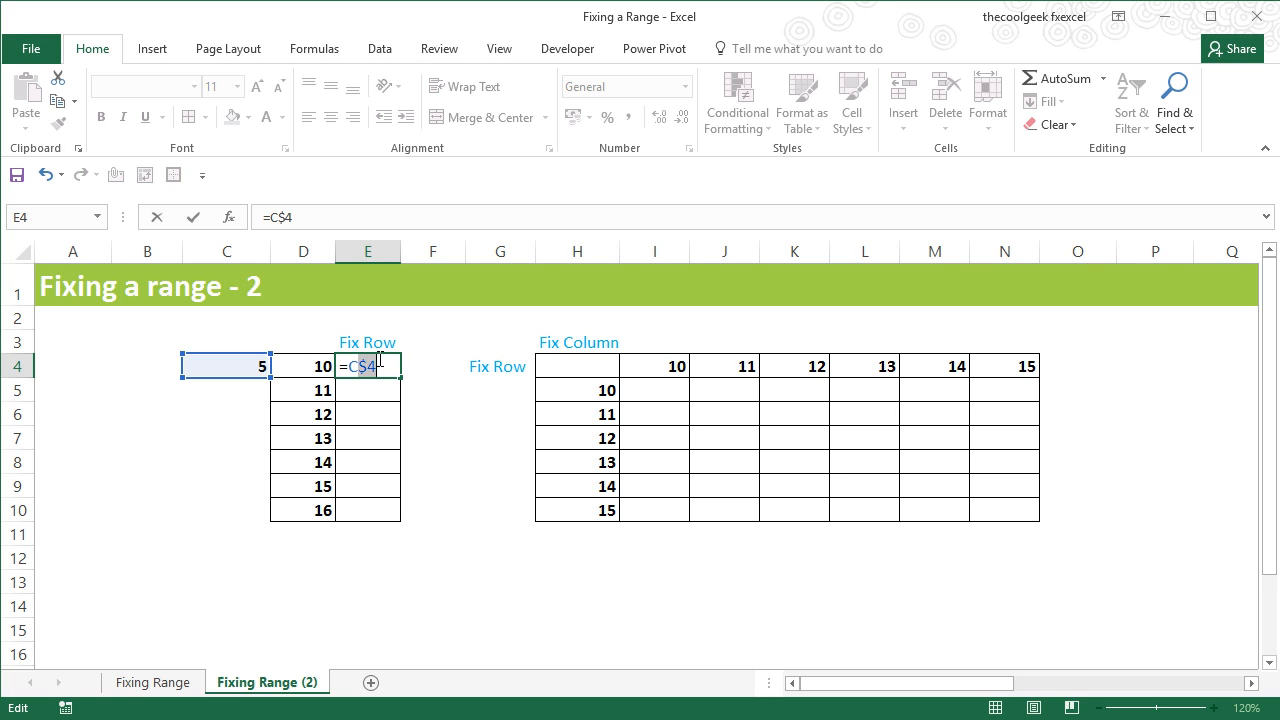
mouse_move(377, 531)
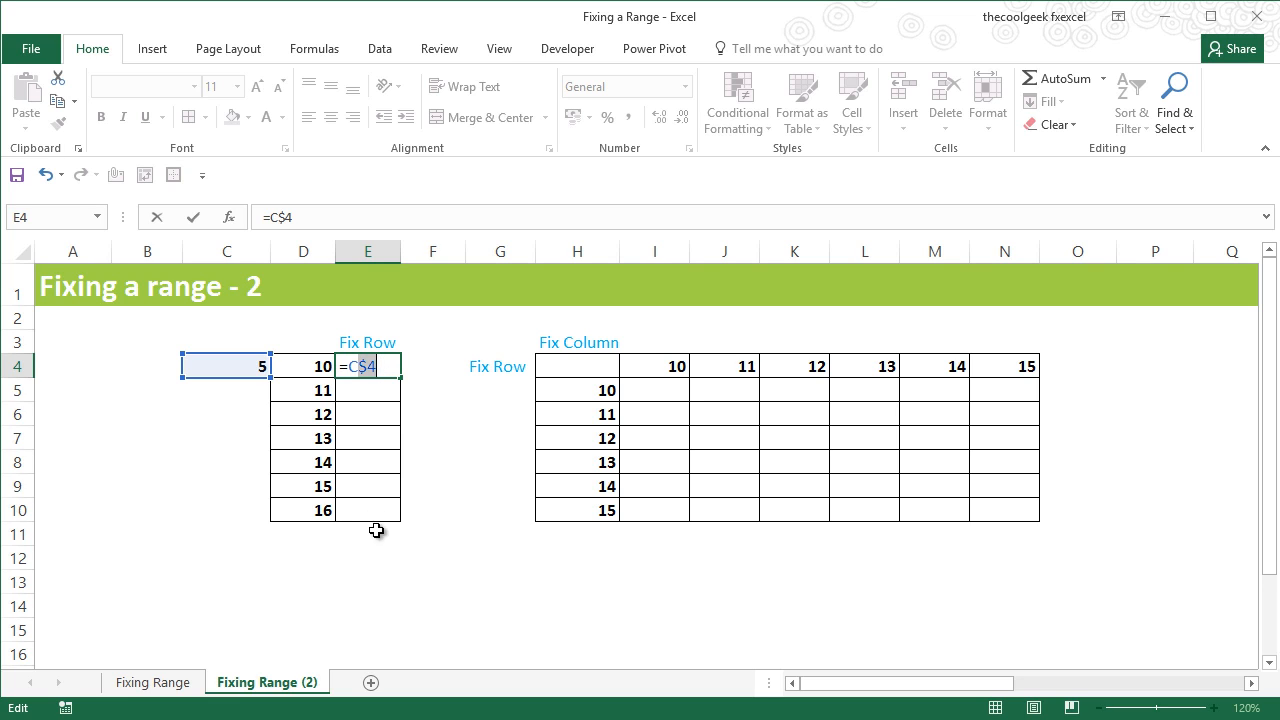
mouse_move(388, 363)
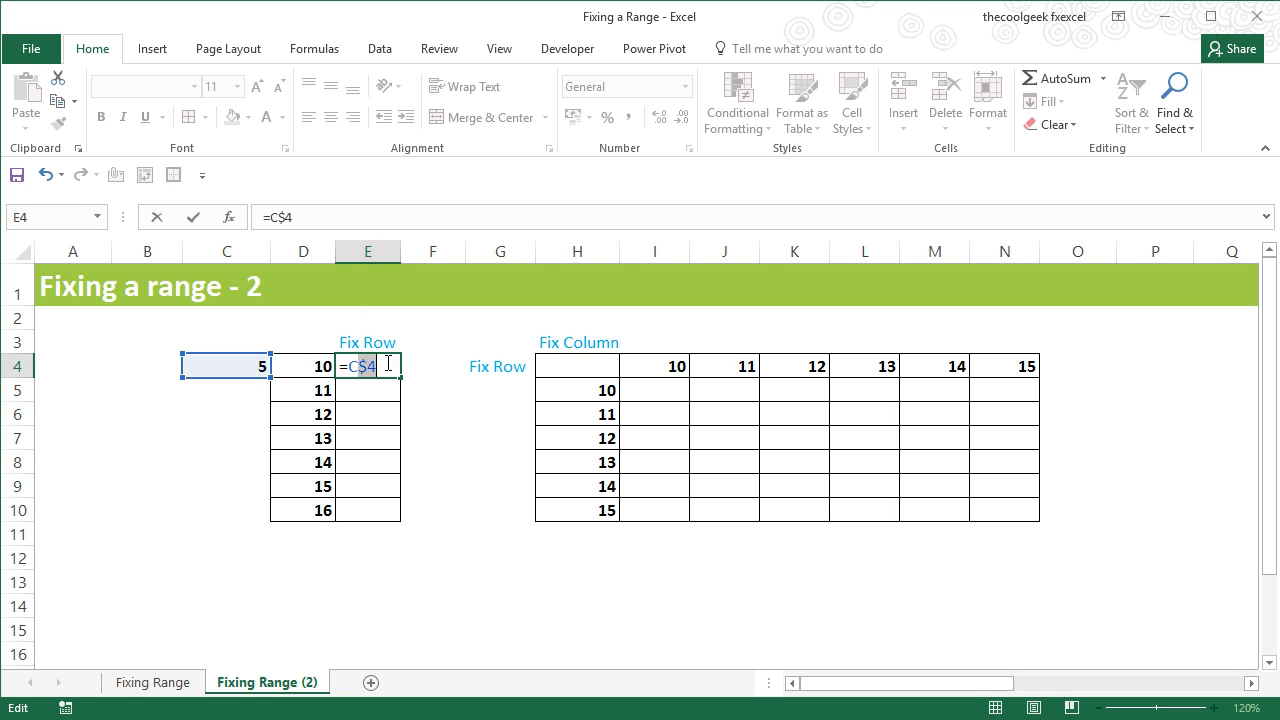
text(*)
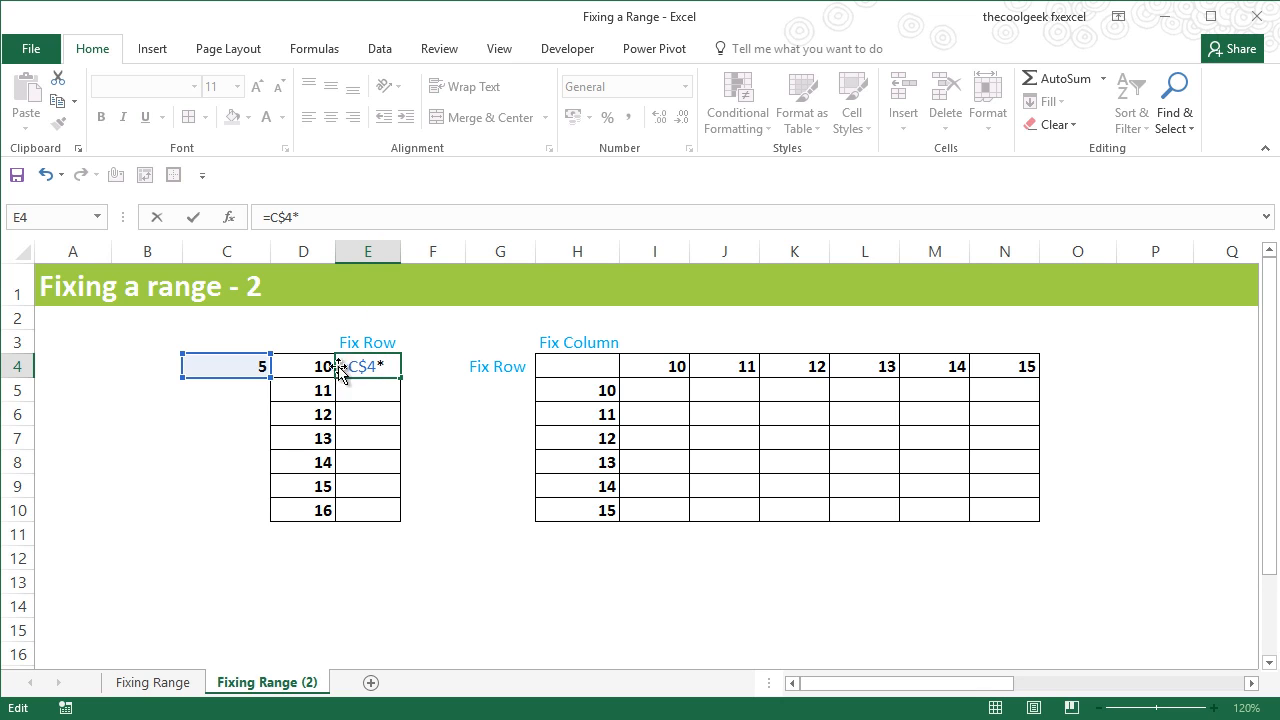
click(303, 366)
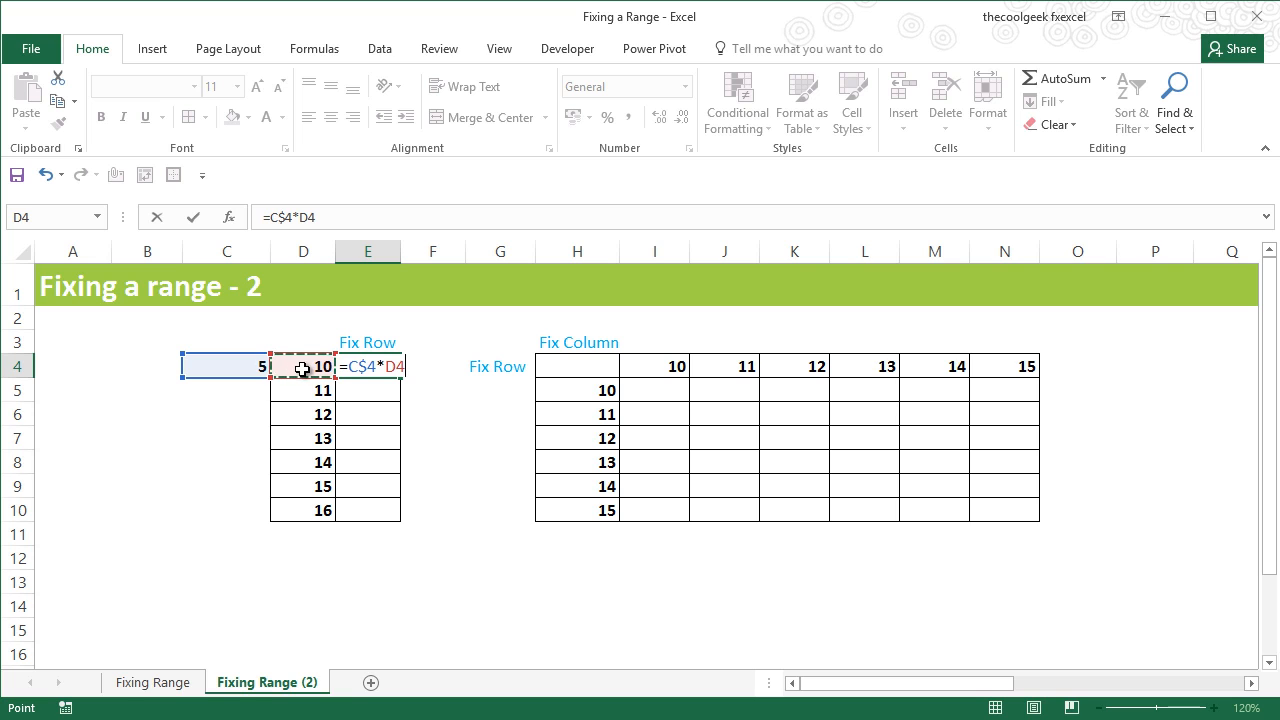
key(Enter)
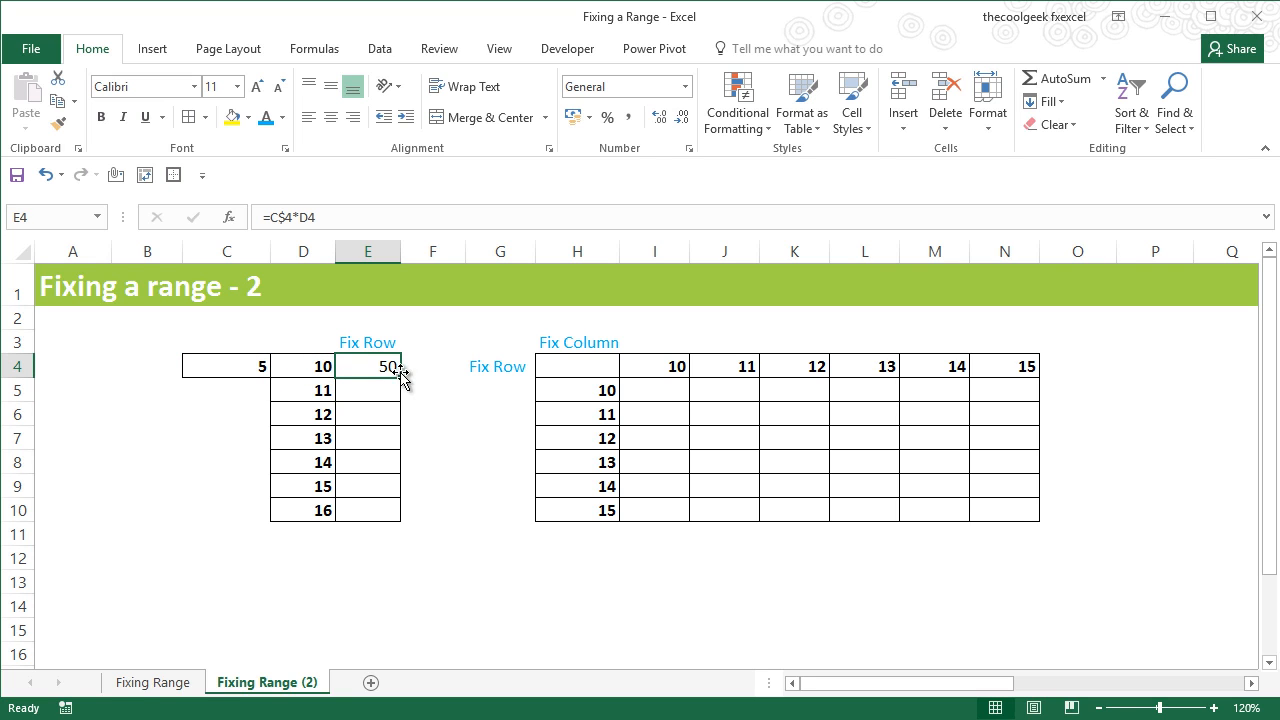
- Fill the E4 formula down through E10 and check the copied formula in E5
drag(367, 365, 367, 510)
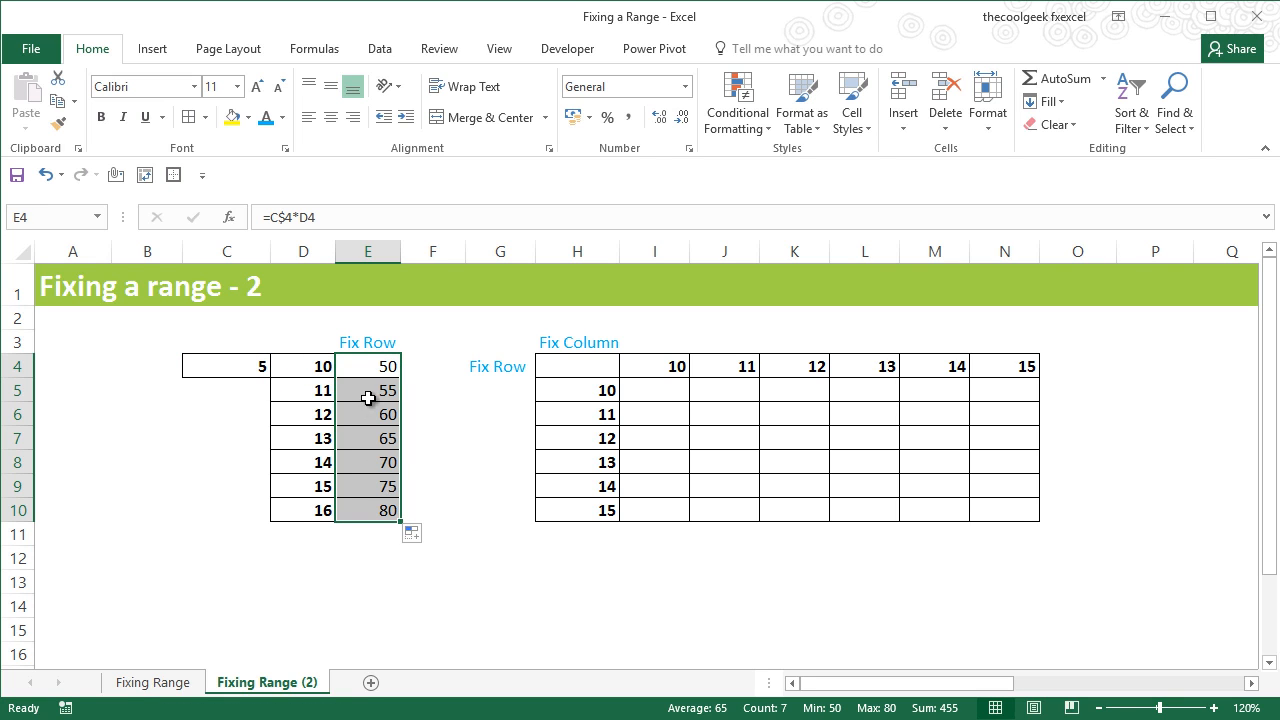
click(367, 390)
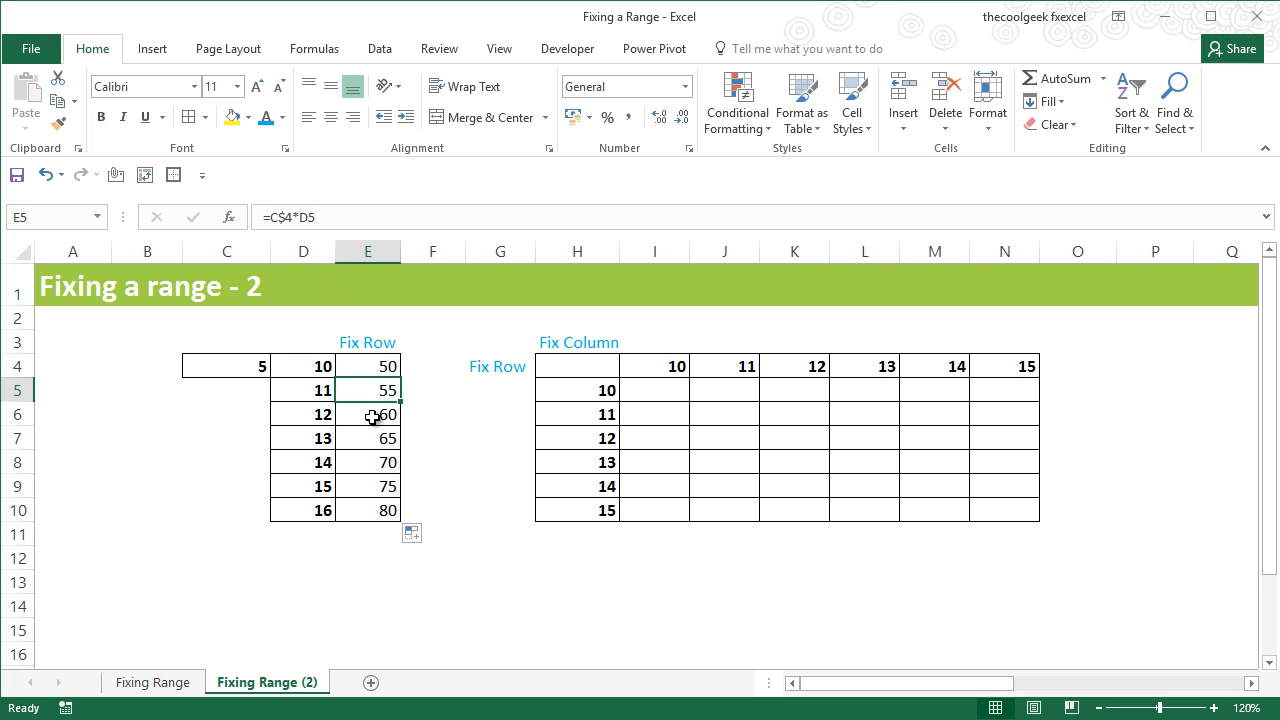
click(367, 510)
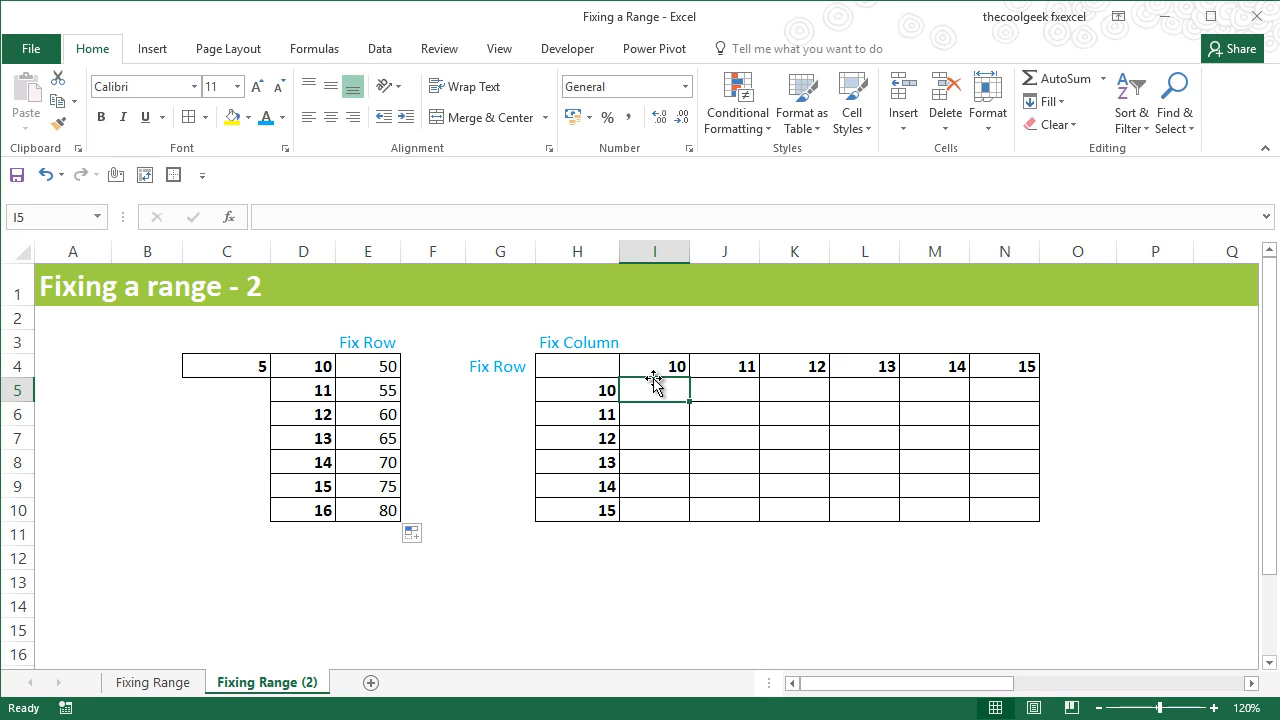
mouse_move(645, 410)
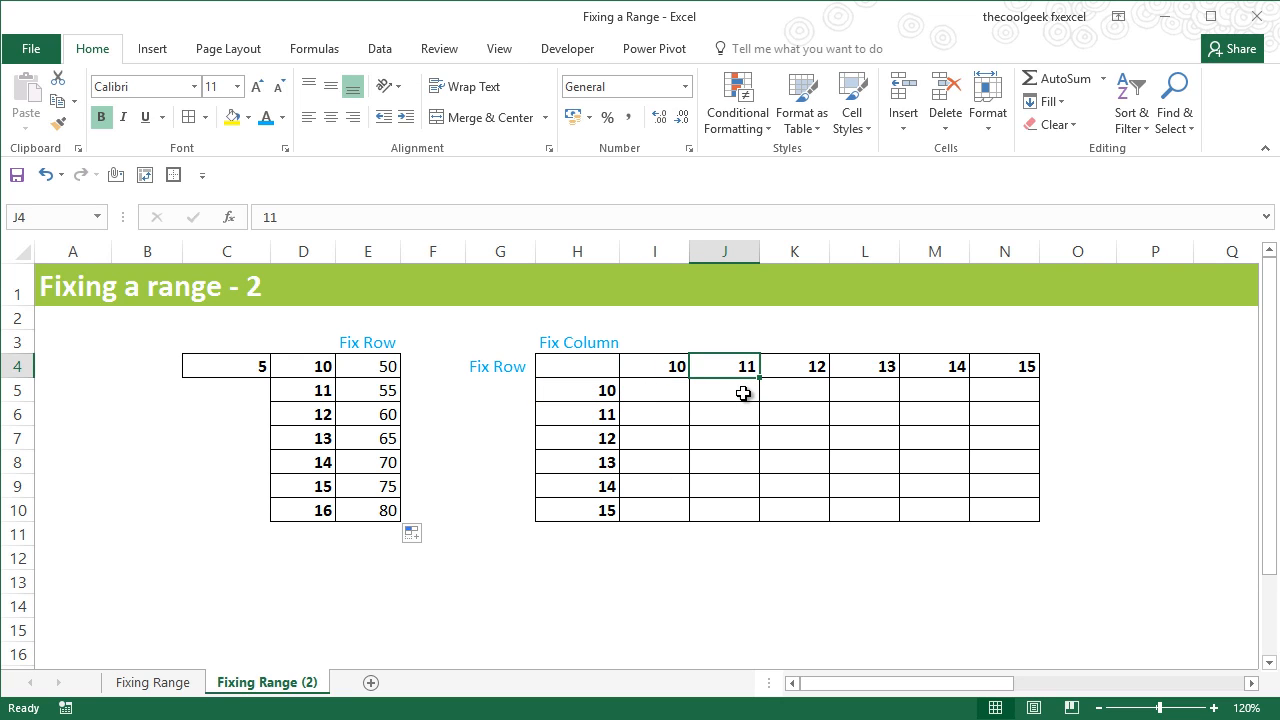
- Select cell I5 and begin its formula with =H5
click(577, 390)
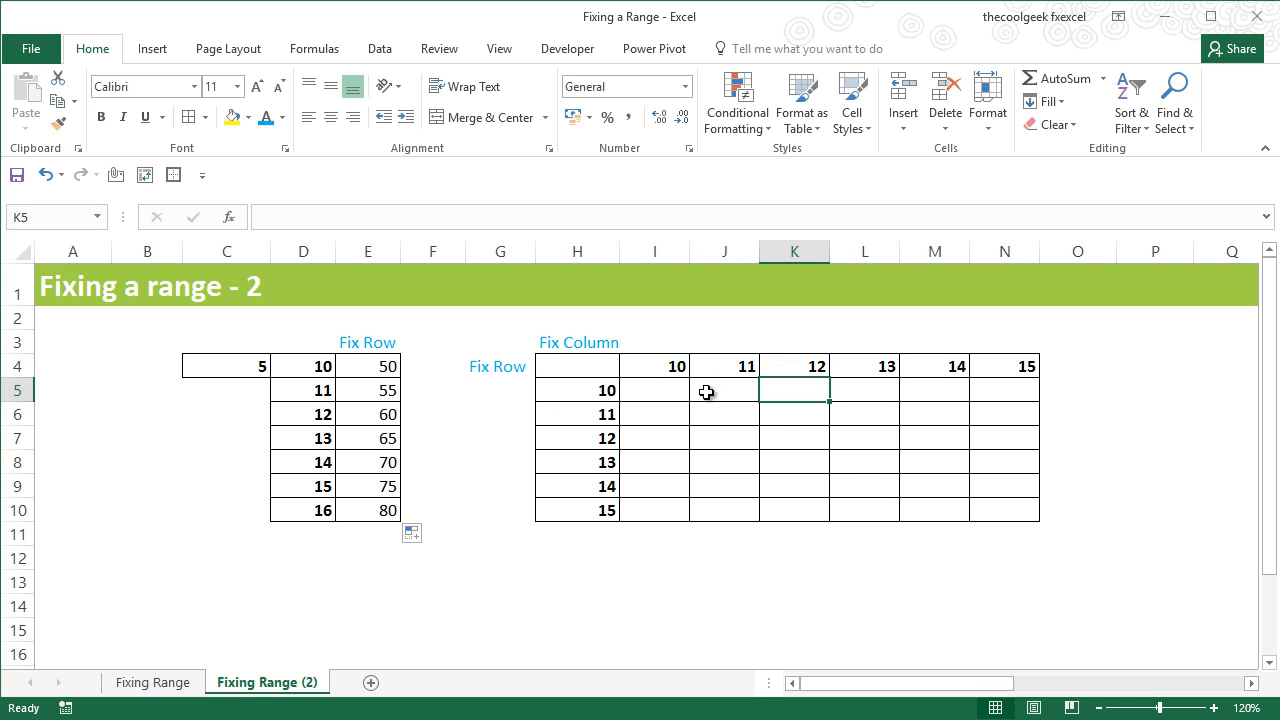
click(654, 390)
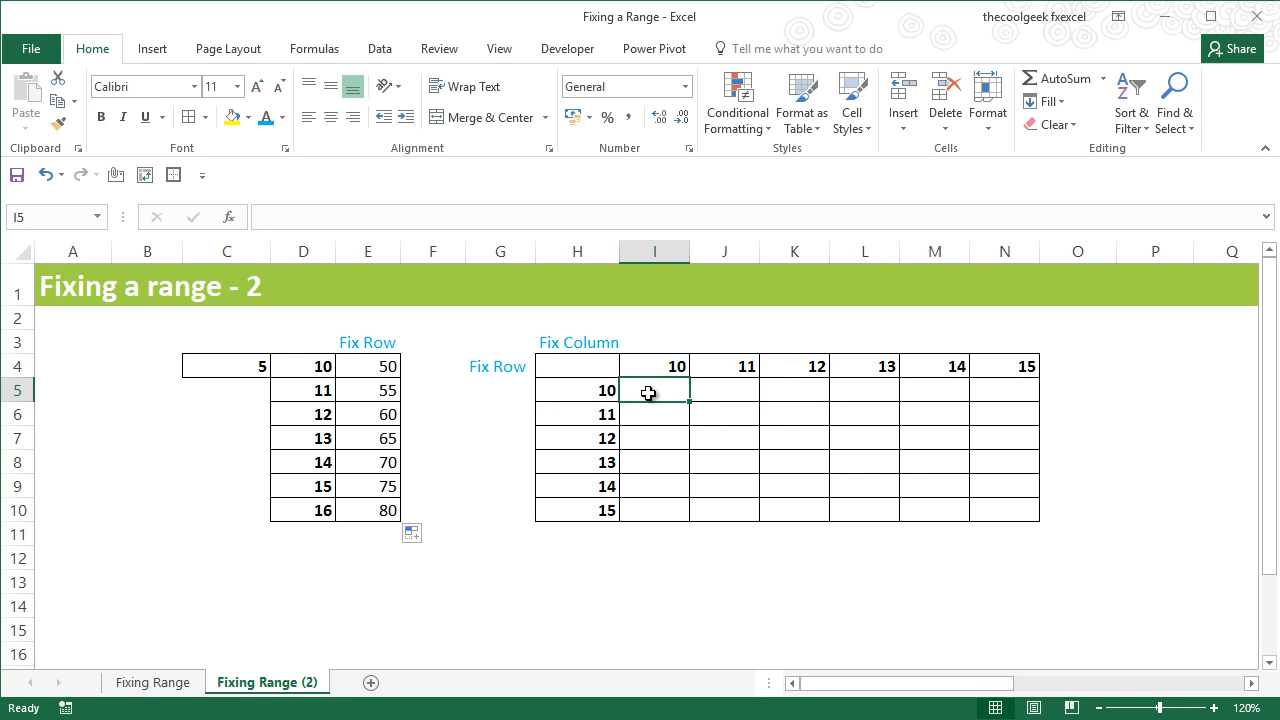
text(=H5)
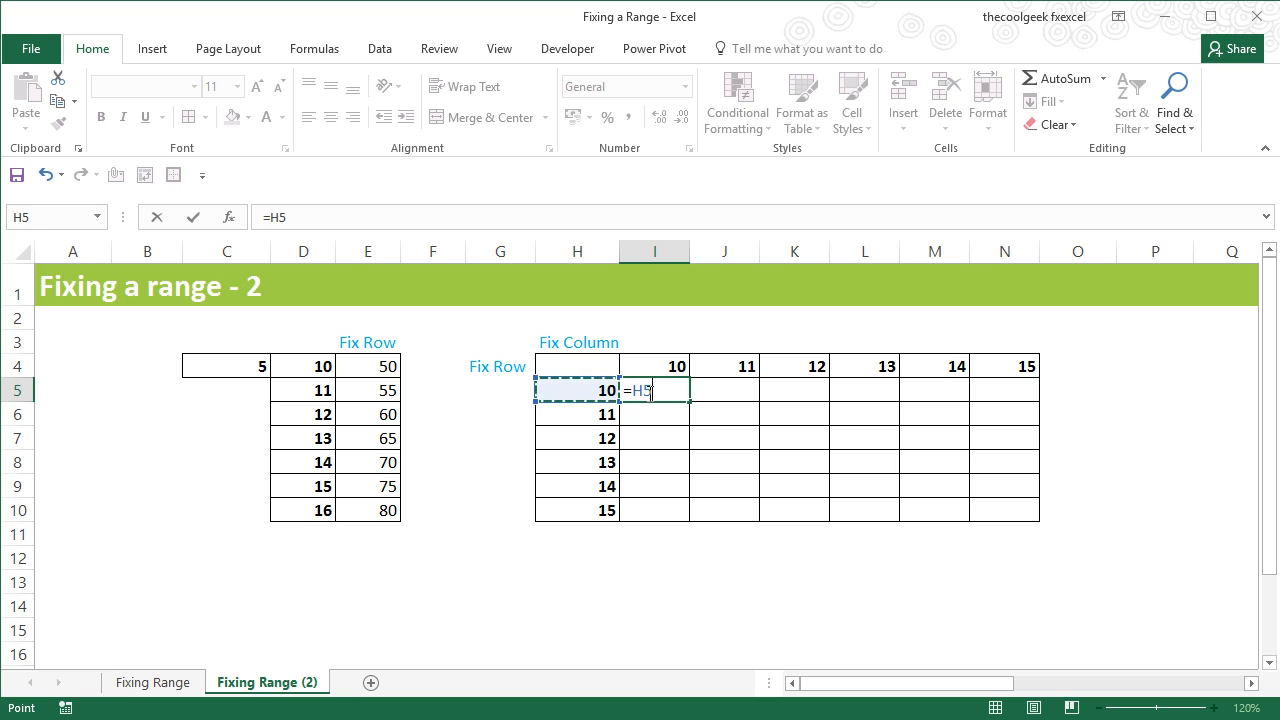
mouse_move(577, 424)
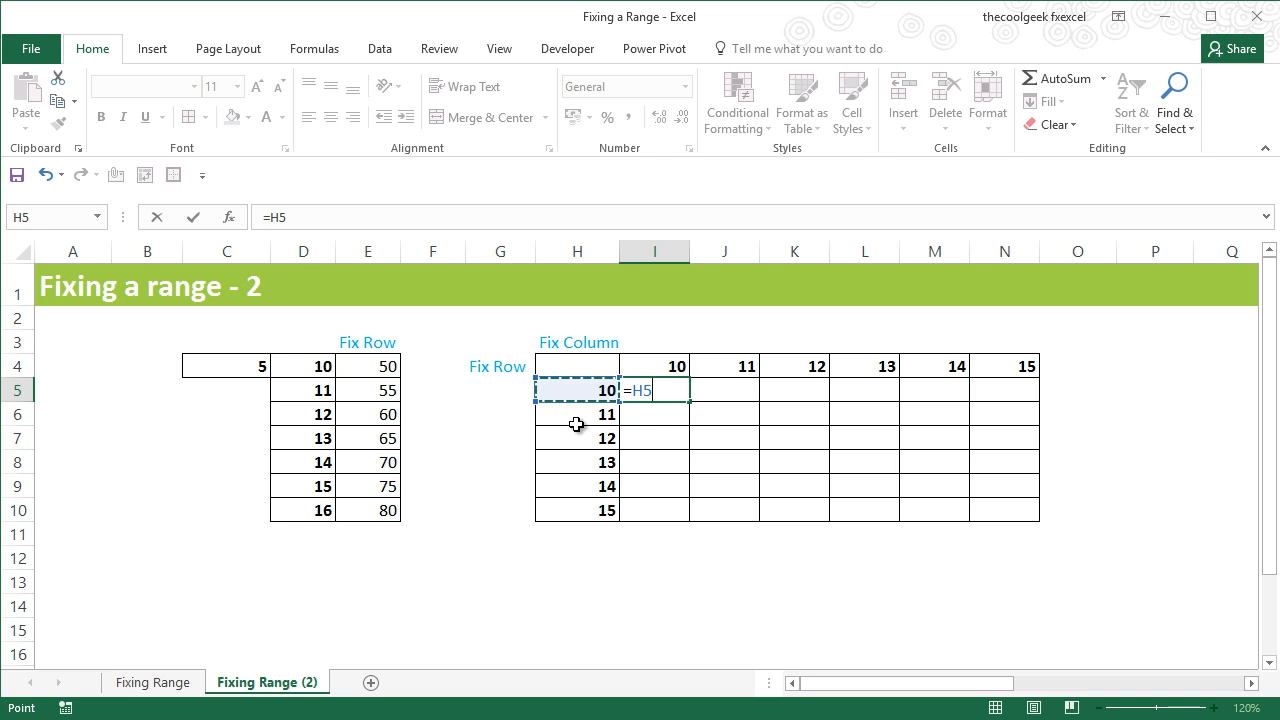
mouse_move(593, 384)
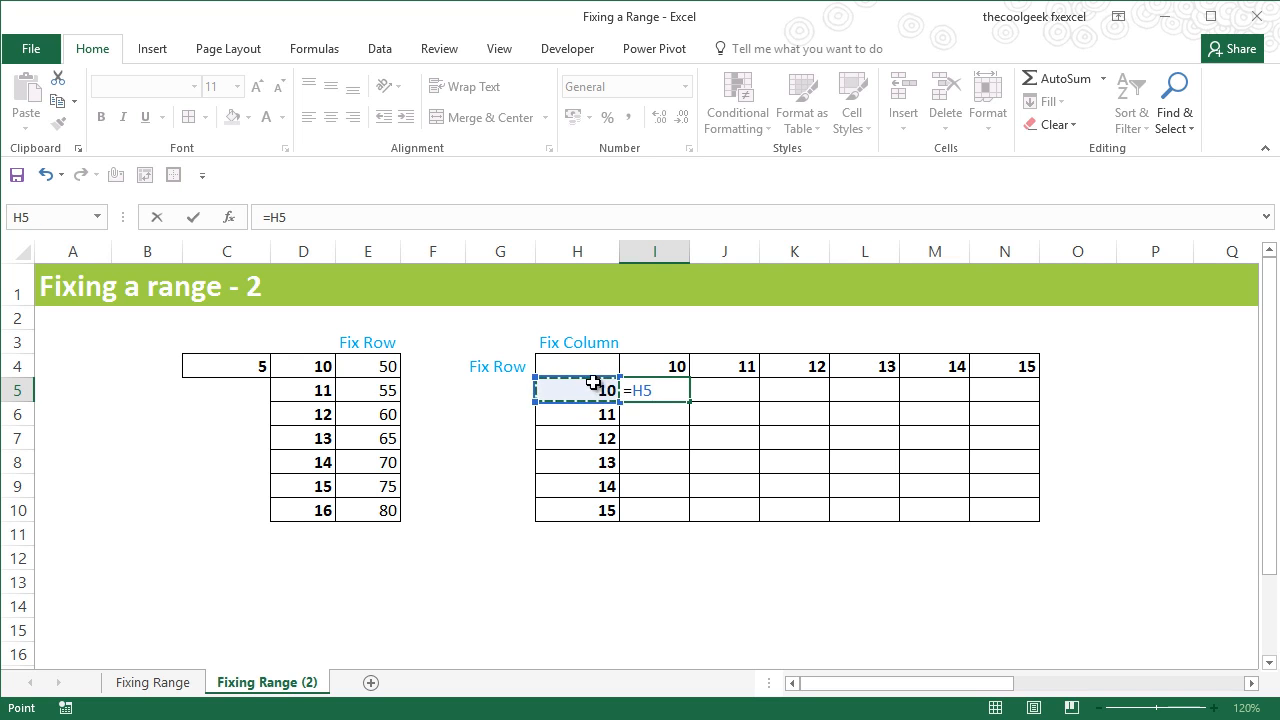
mouse_move(1052, 395)
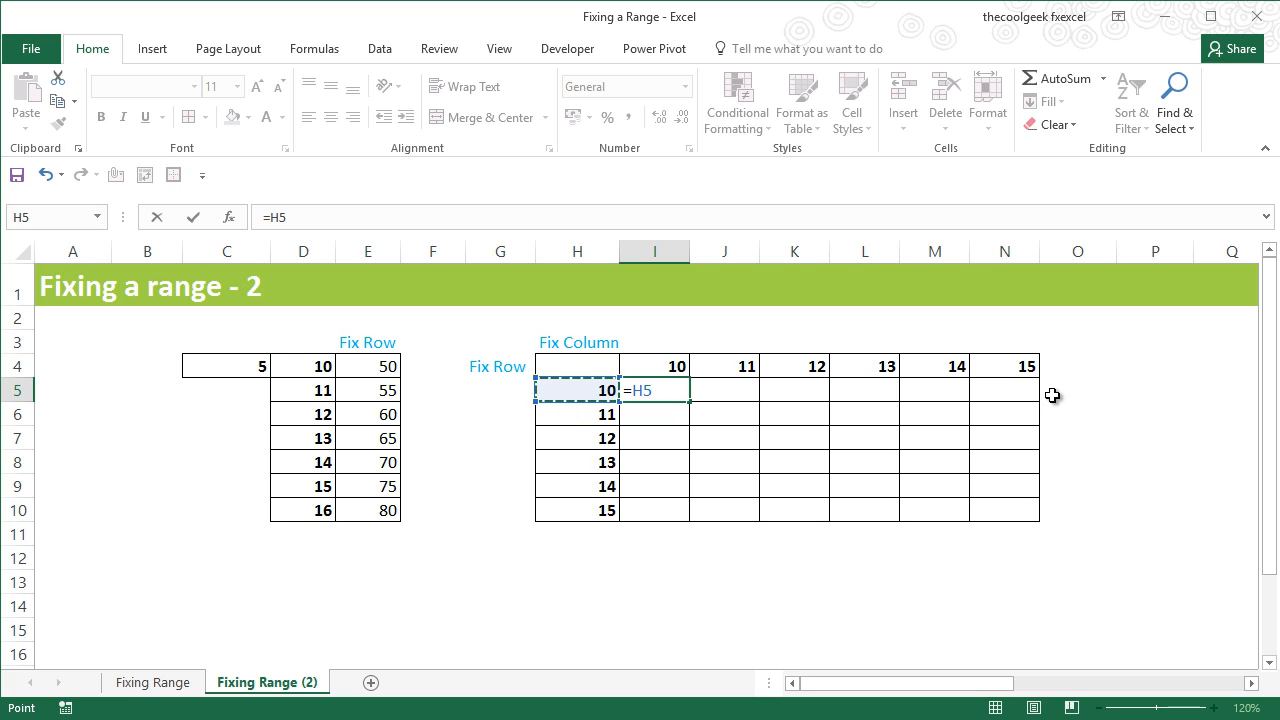
mouse_move(897, 405)
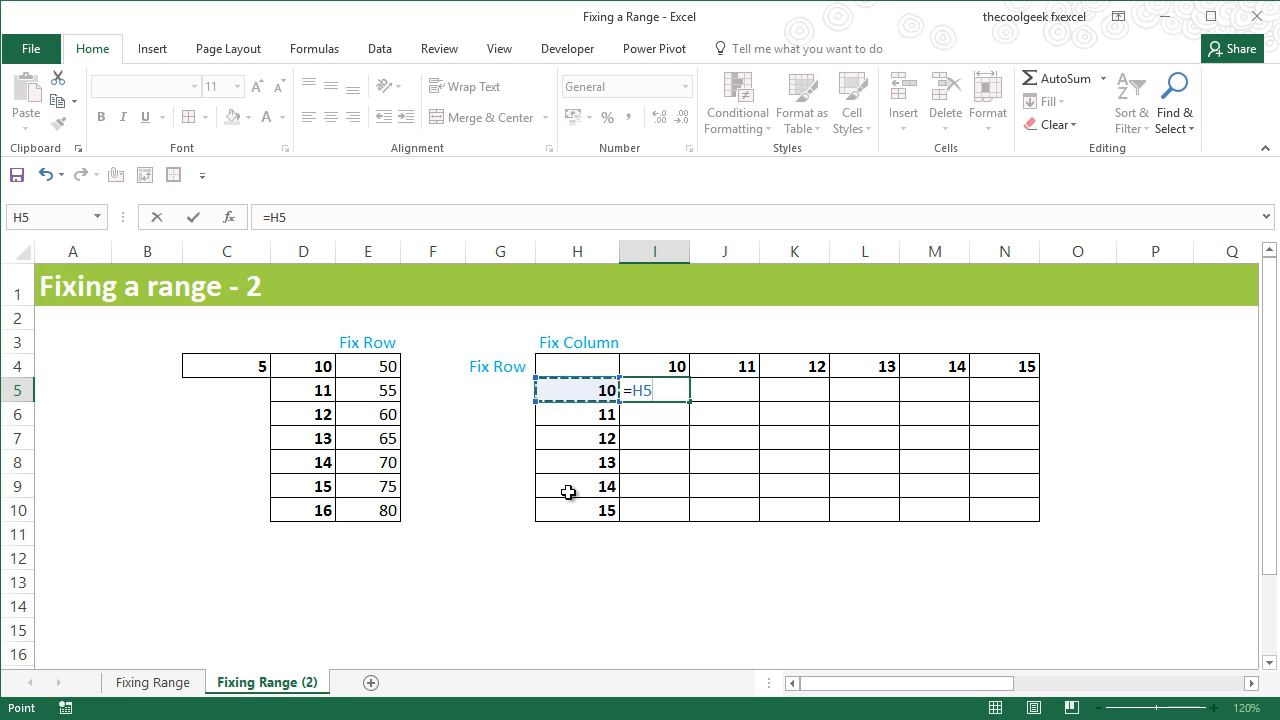
- Finish the I5 formula as =$H5*I$4, locking column H and row 4, showing 100
key(f4)
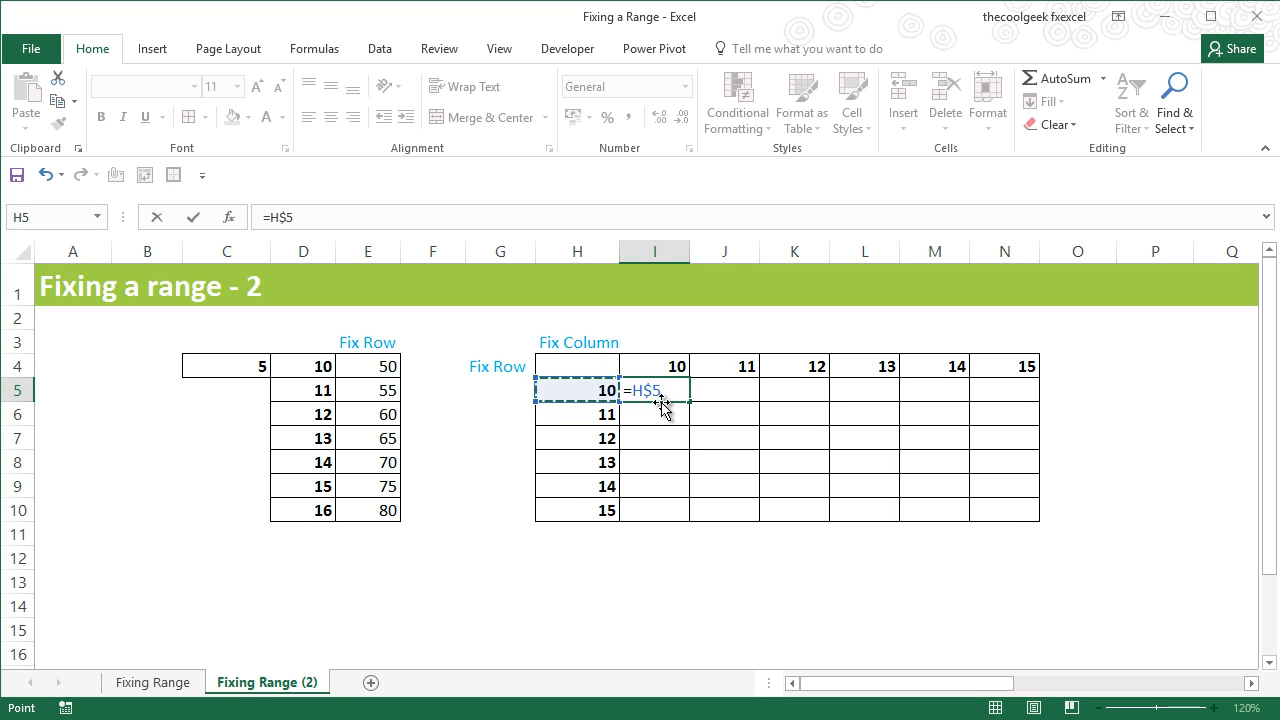
key(f4)
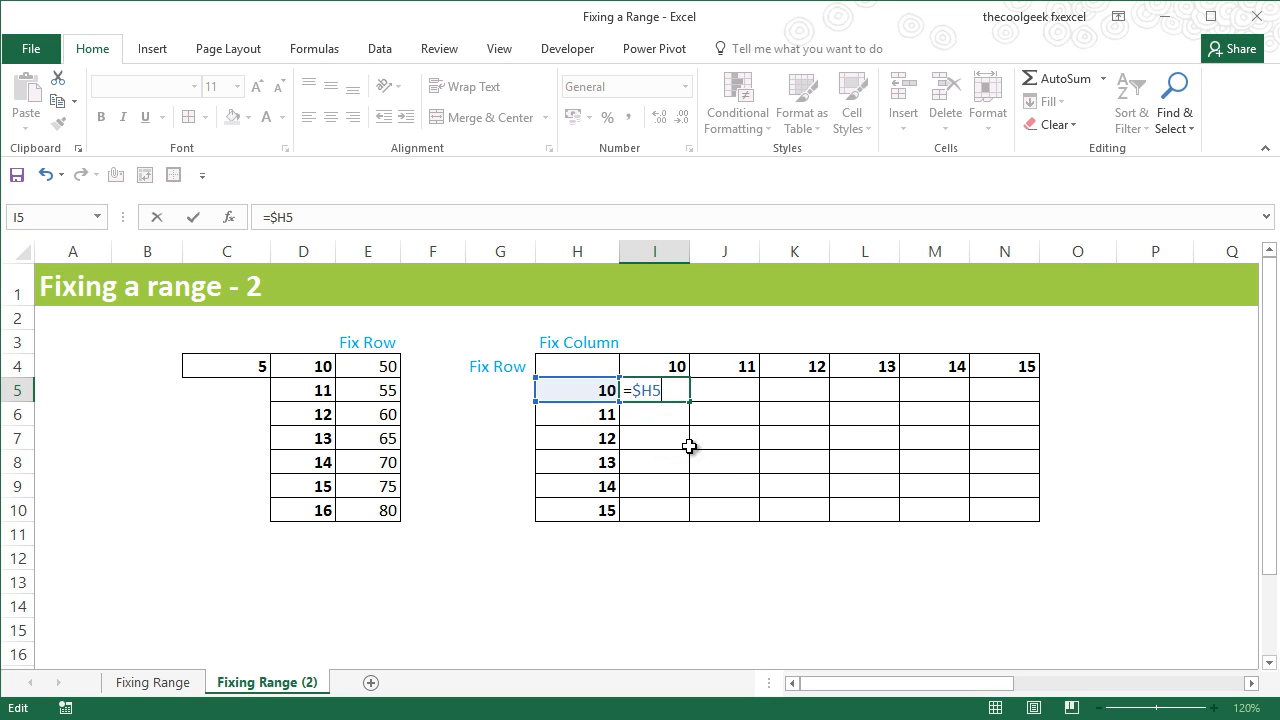
text(*)
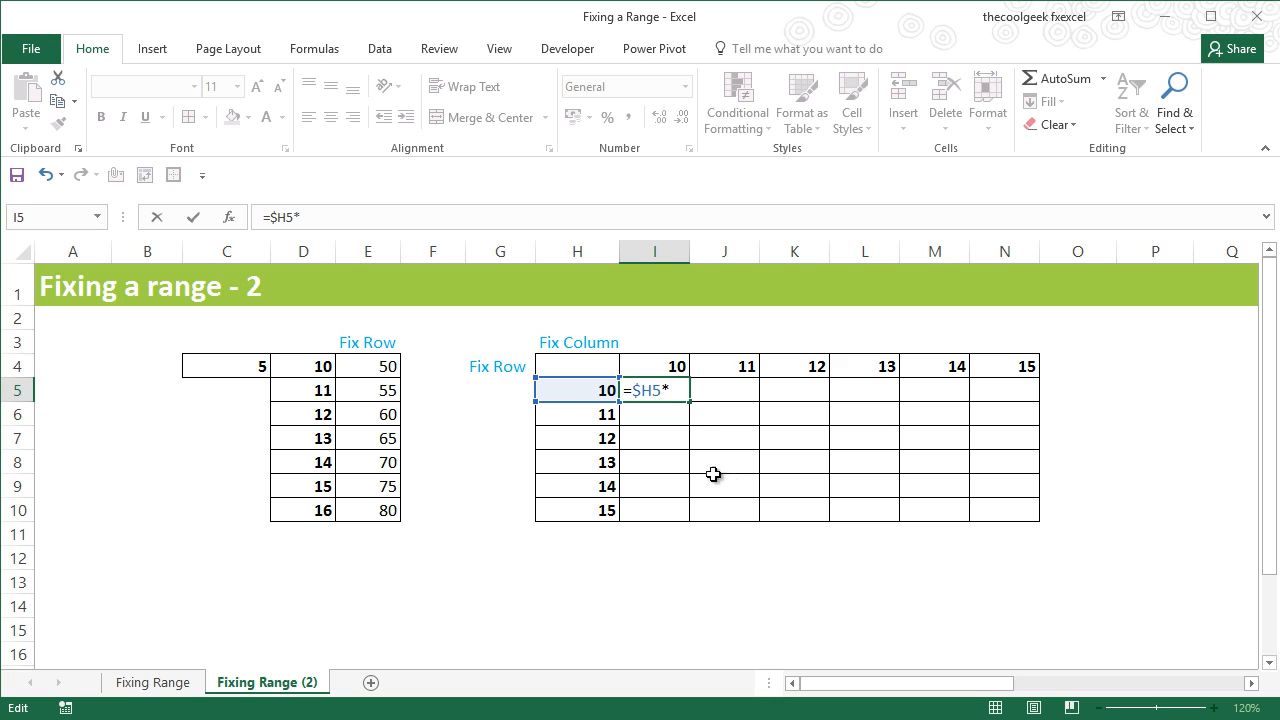
click(654, 365)
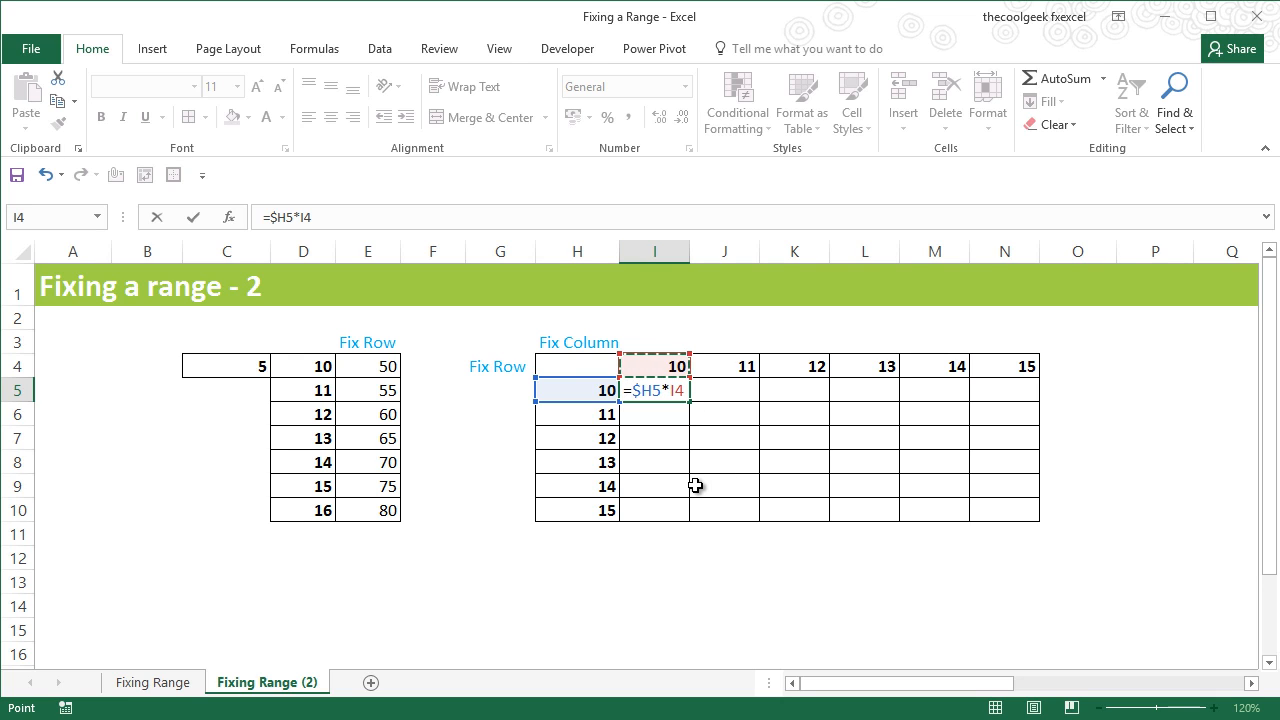
key(f4)
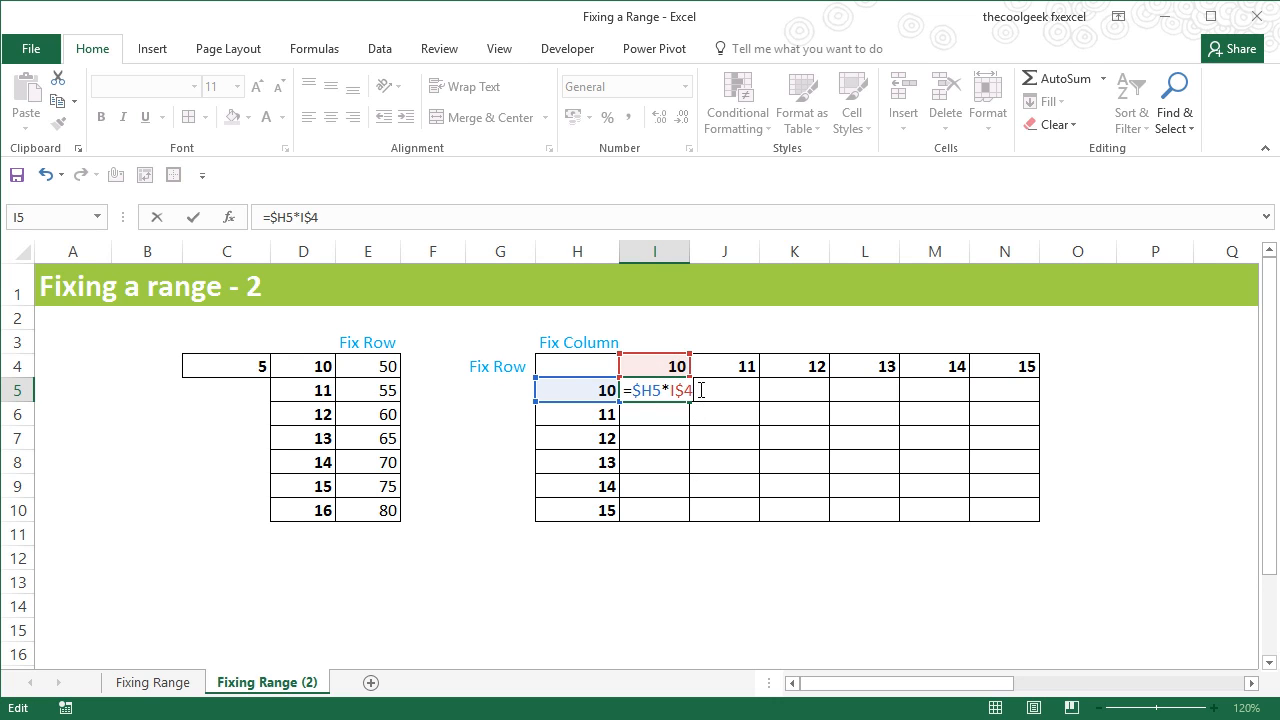
mouse_move(683, 517)
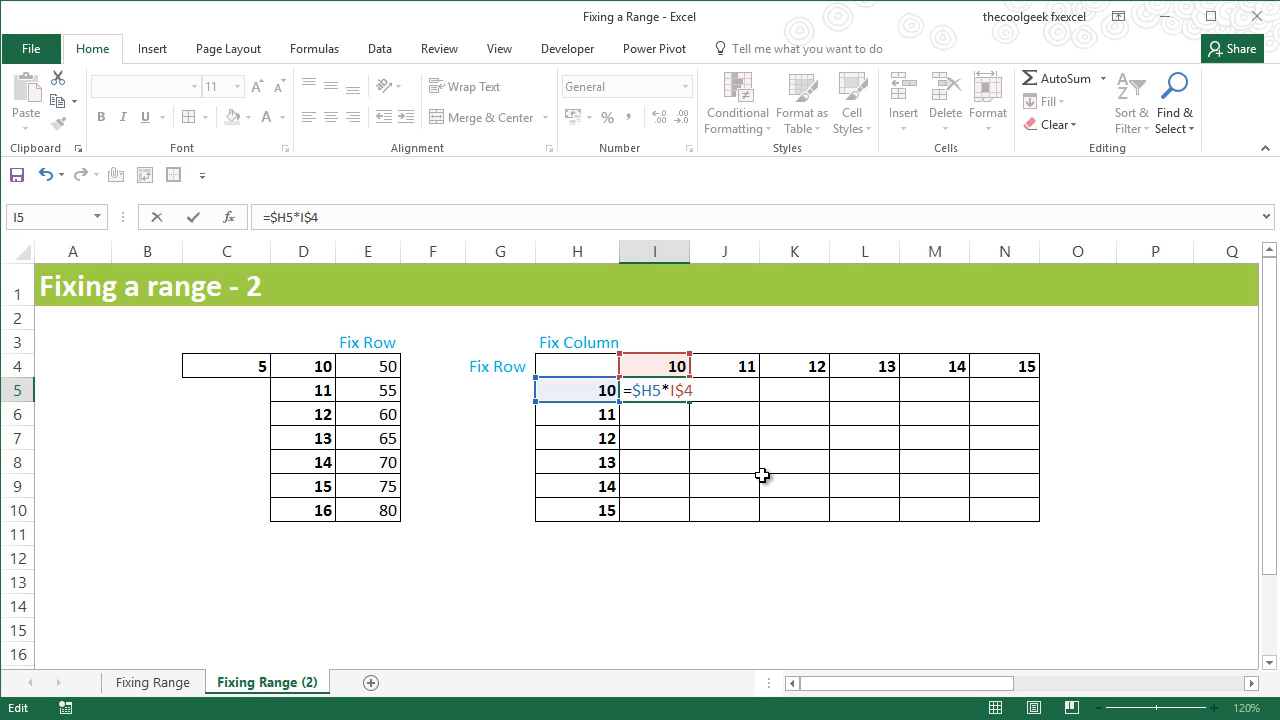
key(Enter)
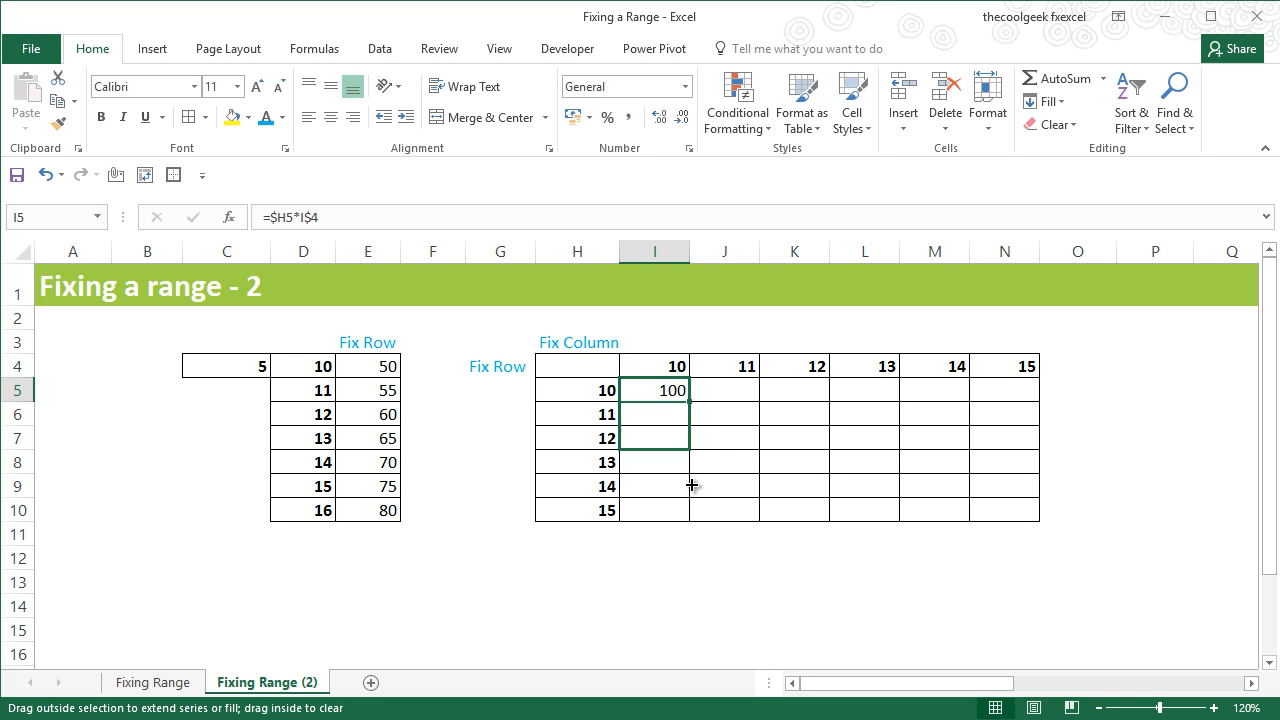
- Fill the I5 formula down to I10, giving values 100 through 150
drag(654, 400, 654, 510)
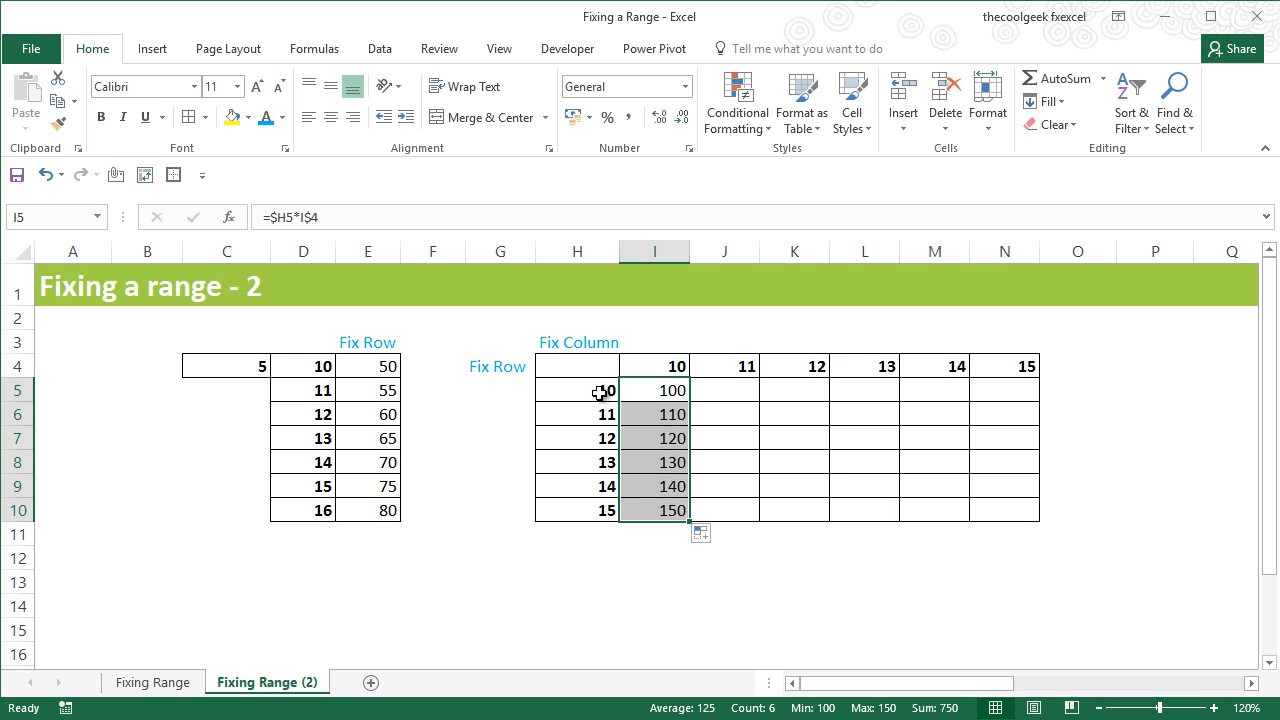
mouse_move(700, 521)
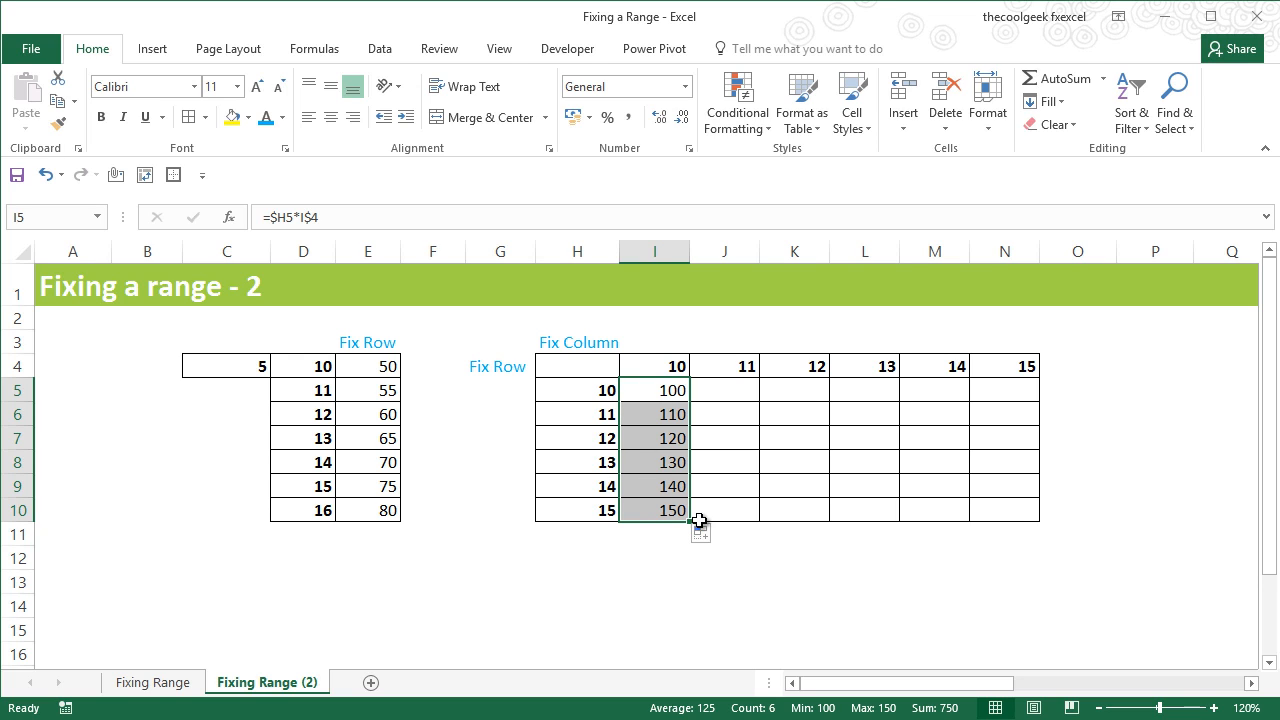